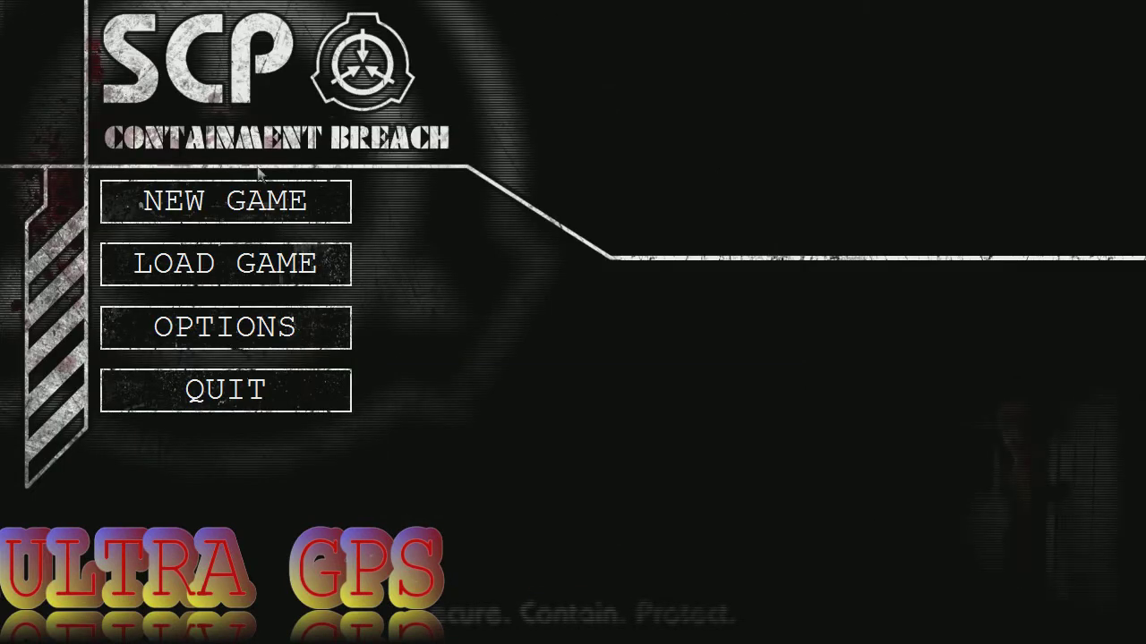
pyautogui.moveTo(3, 125)
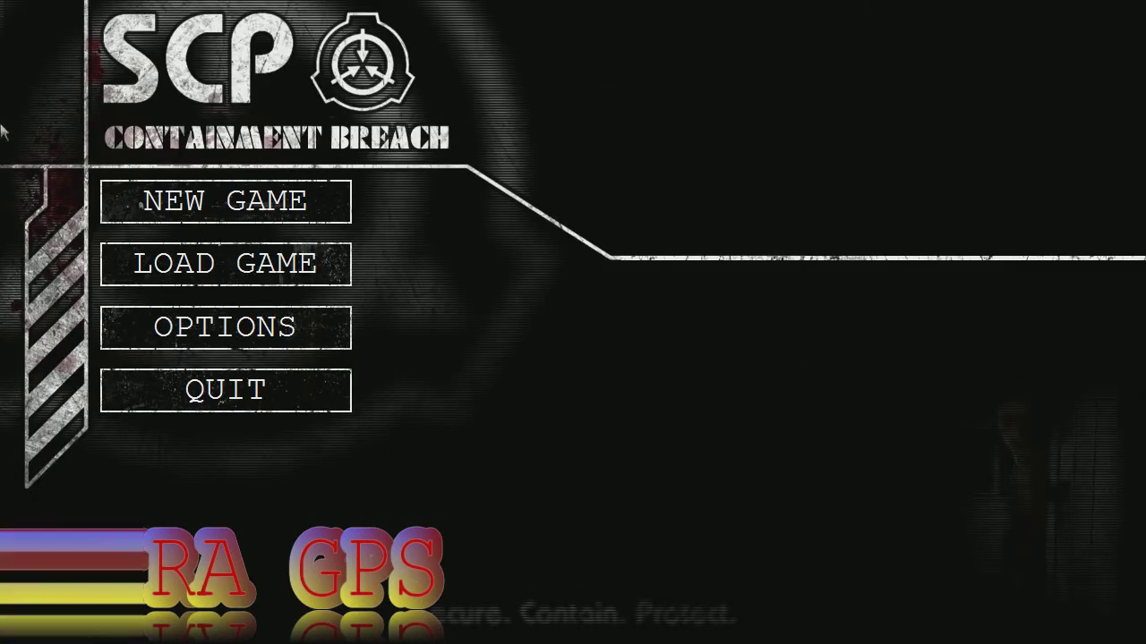
# Step: Open the LOAD GAME list from the main menu
pyautogui.click(225, 263)
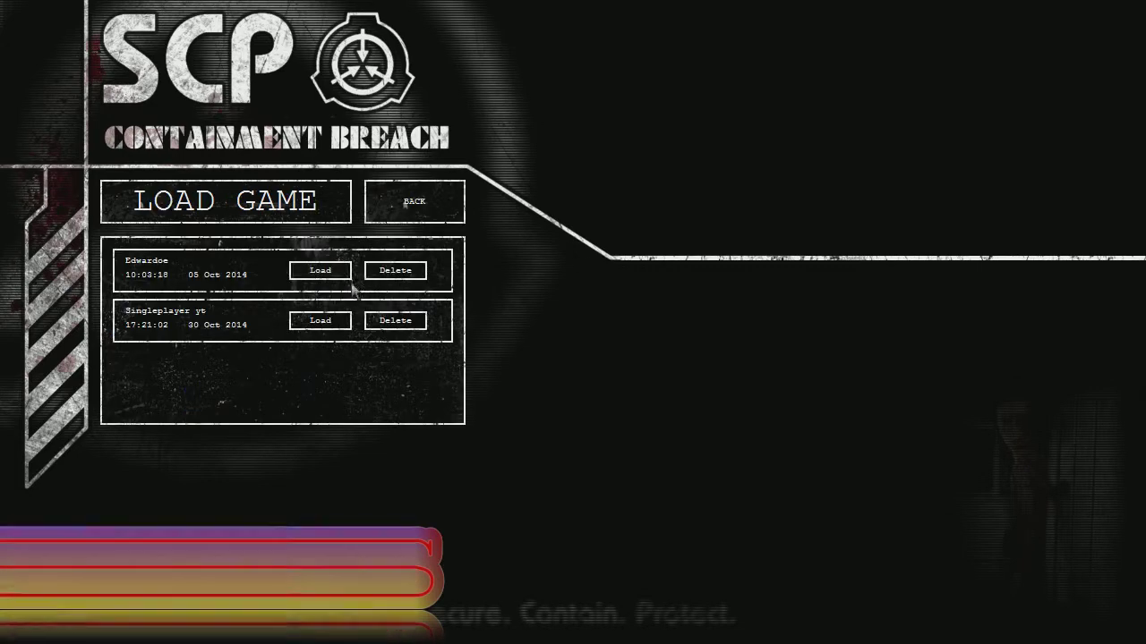
# Step: Load a saved game and review the inventory items, including the SCP-860 key and Key Card Omni
pyautogui.click(319, 271)
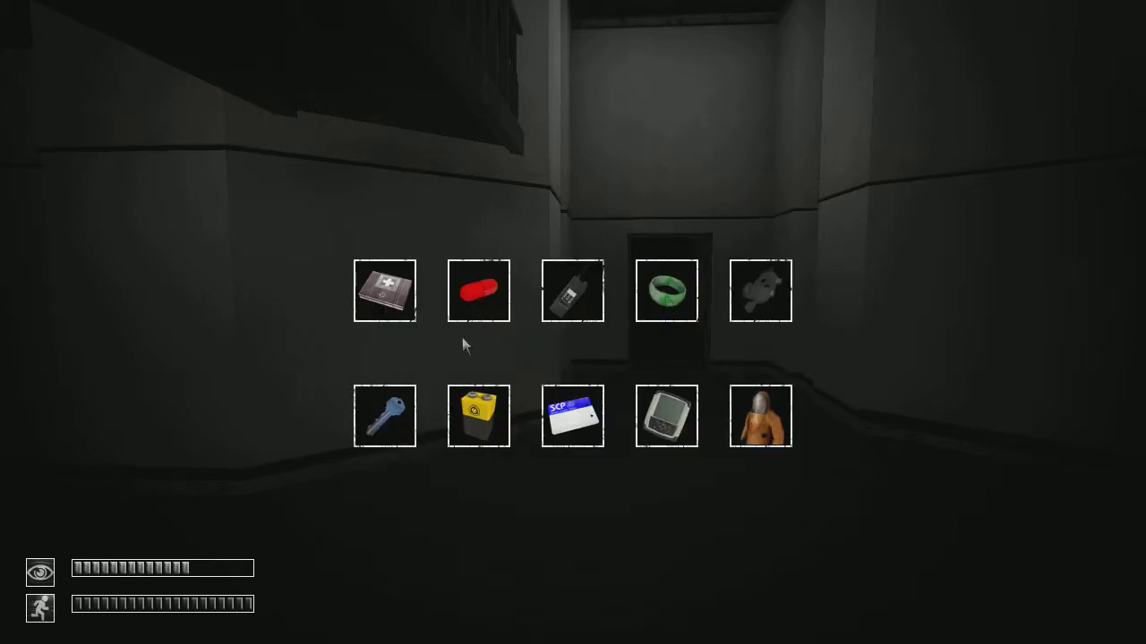
pyautogui.moveTo(666, 285)
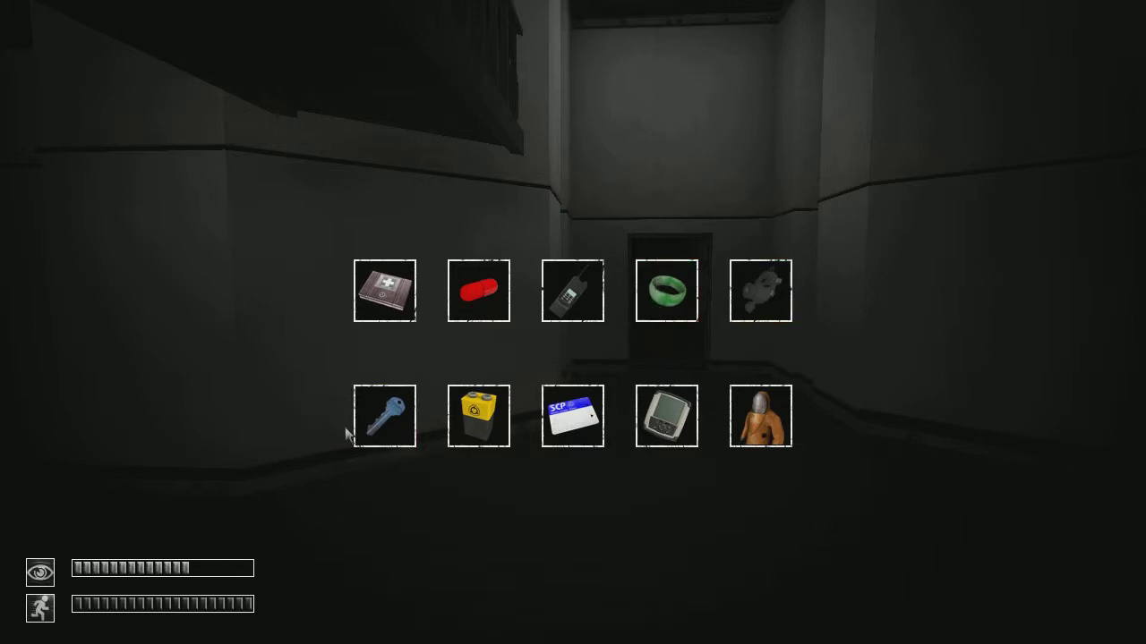
pyautogui.moveTo(384, 416)
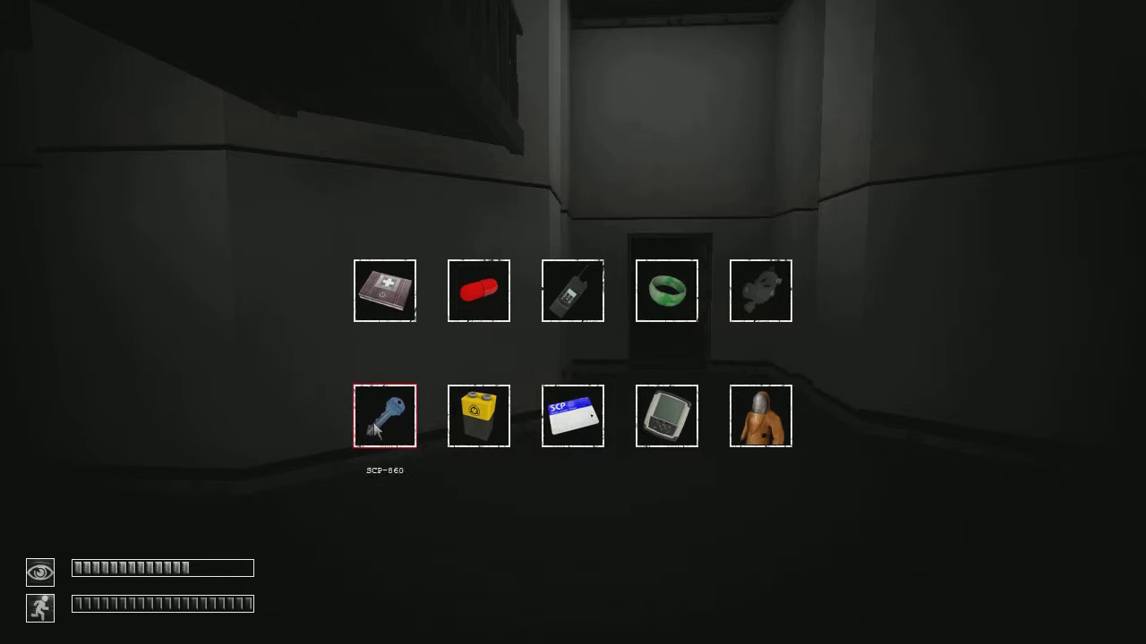
pyautogui.moveTo(572, 416)
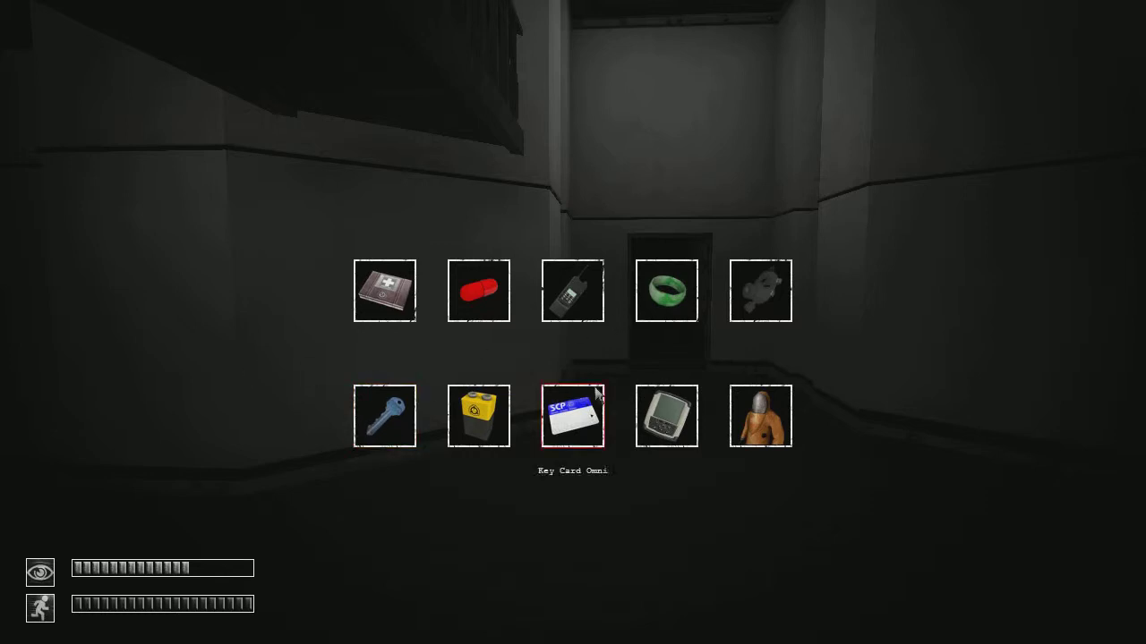
pyautogui.moveTo(392, 354)
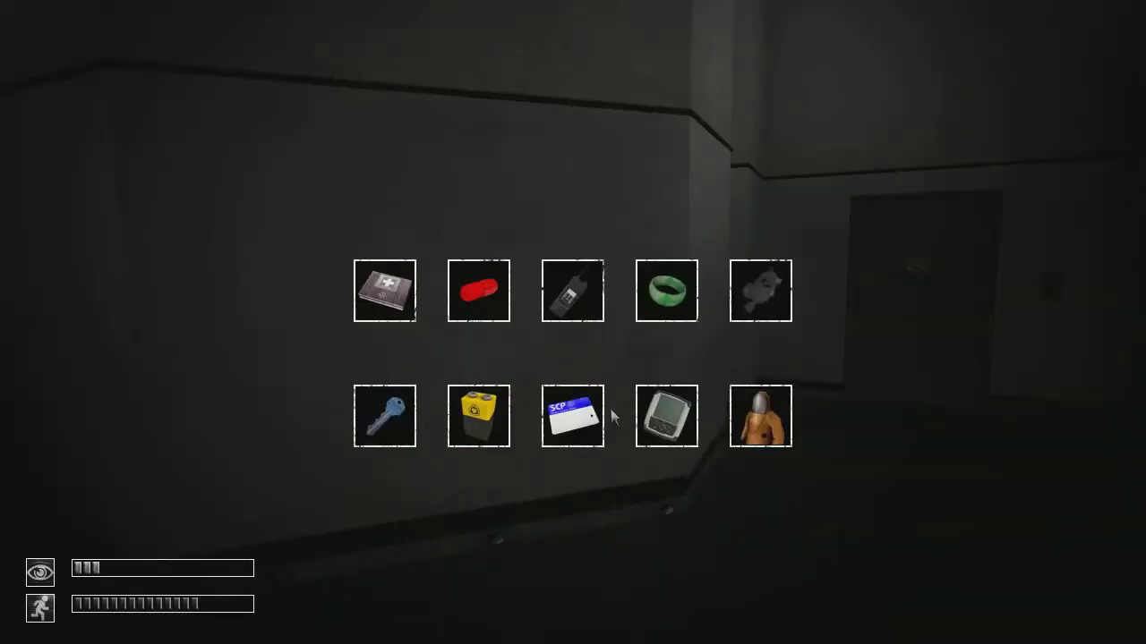
pyautogui.click(665, 417)
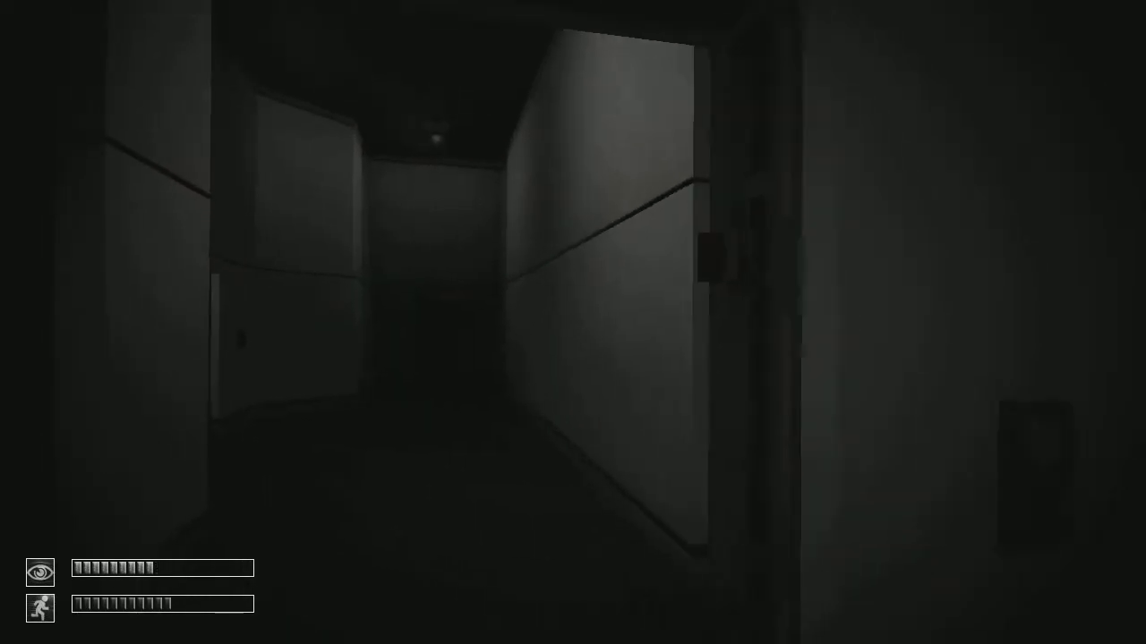
pyautogui.moveTo(573, 322)
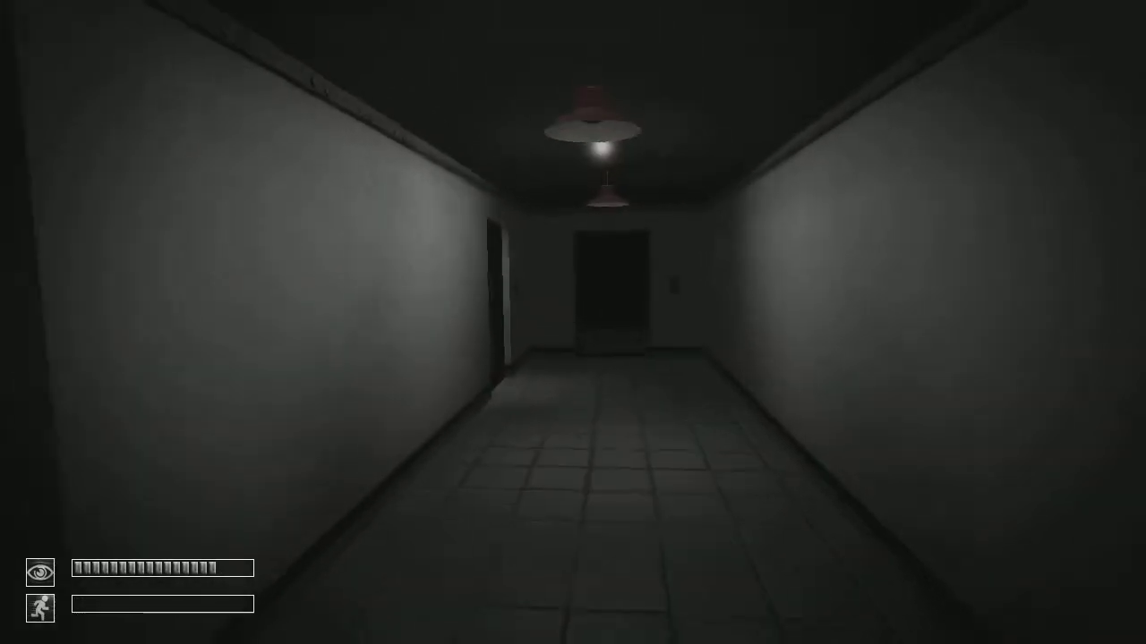
# Step: Walk through the door room and down the corridor toward the end door
pyautogui.press('w')
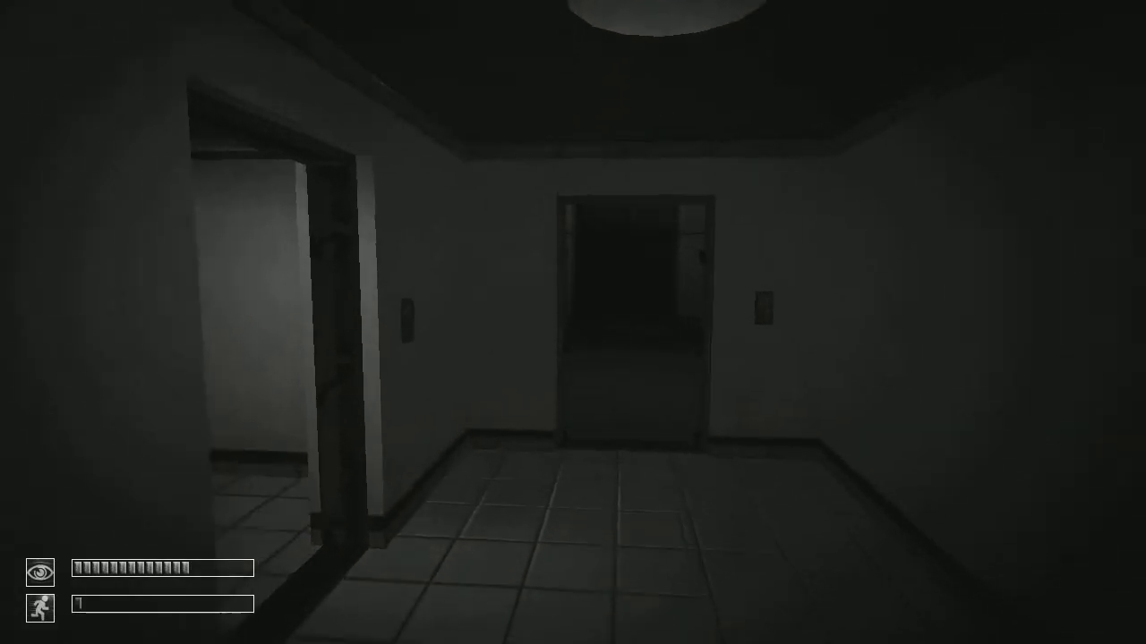
pyautogui.press('w')
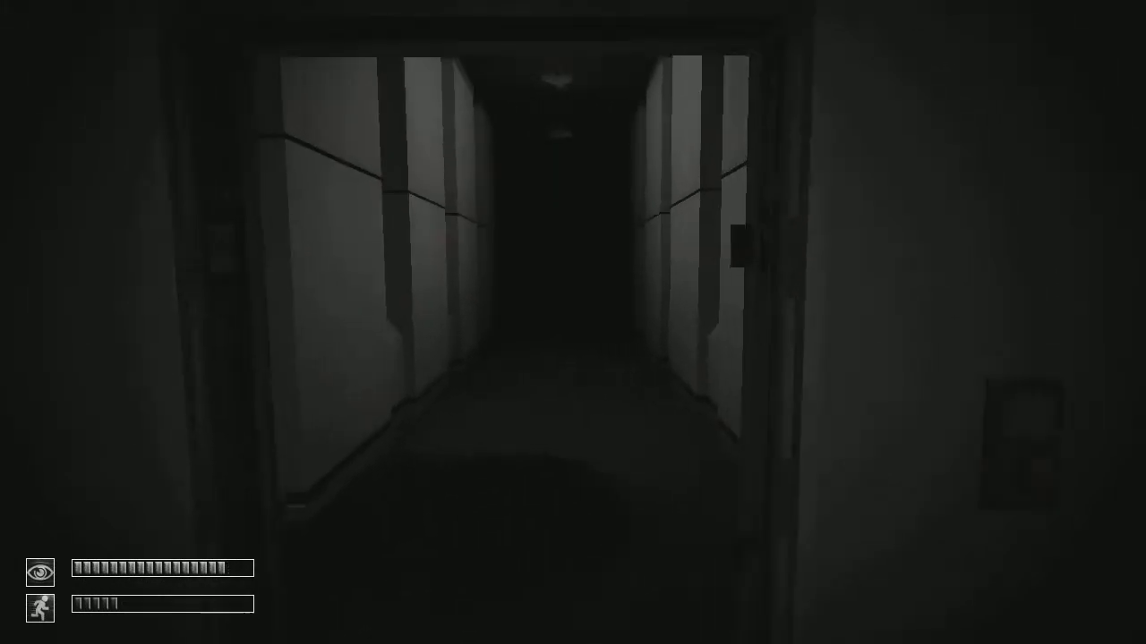
pyautogui.press('w')
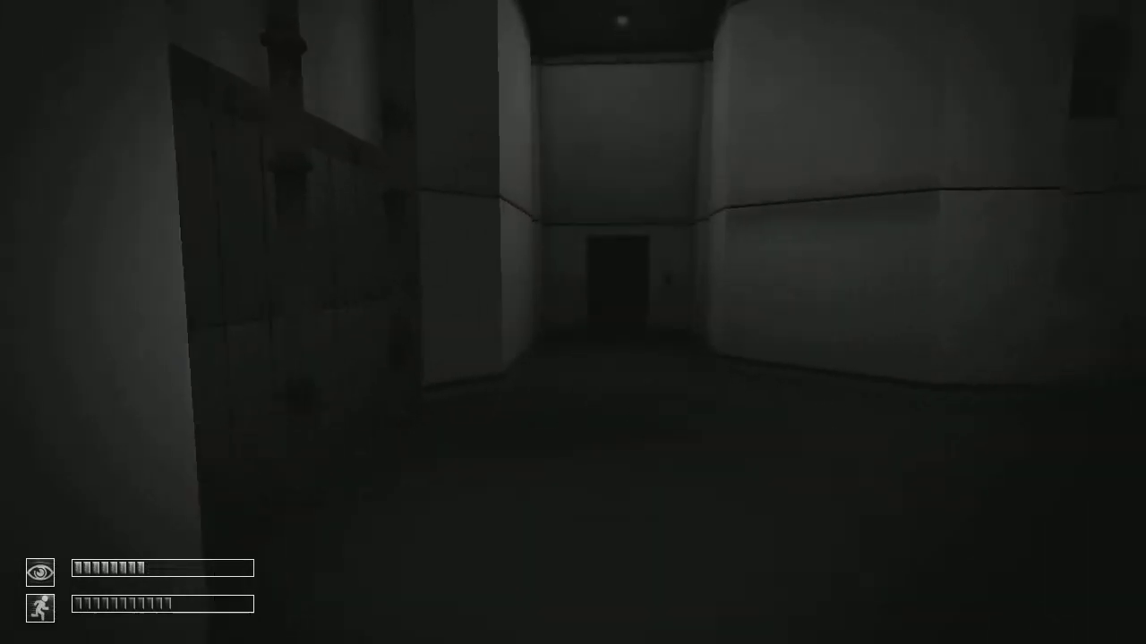
pyautogui.press('w')
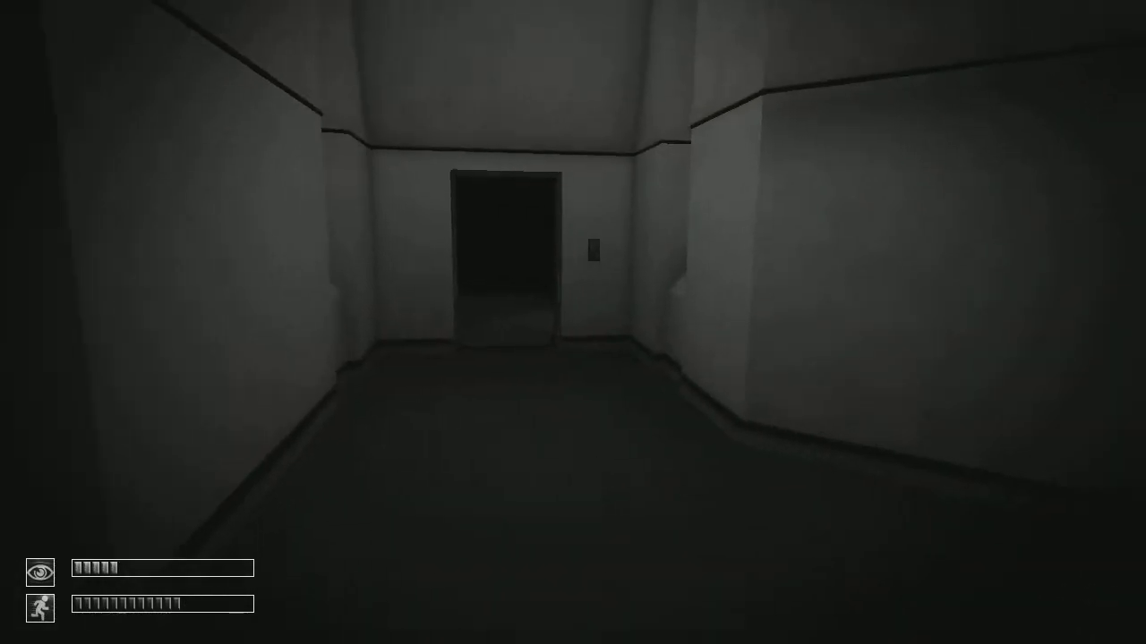
pyautogui.press('w')
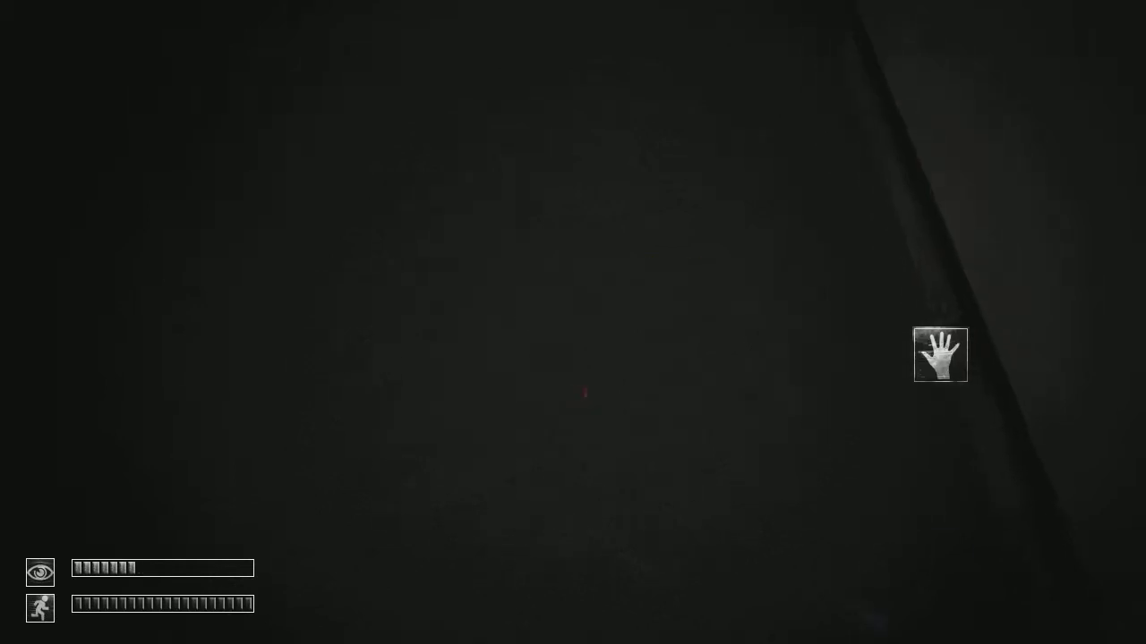
# Step: Open the inventory and use the Radio Transceiver
pyautogui.press('tab')
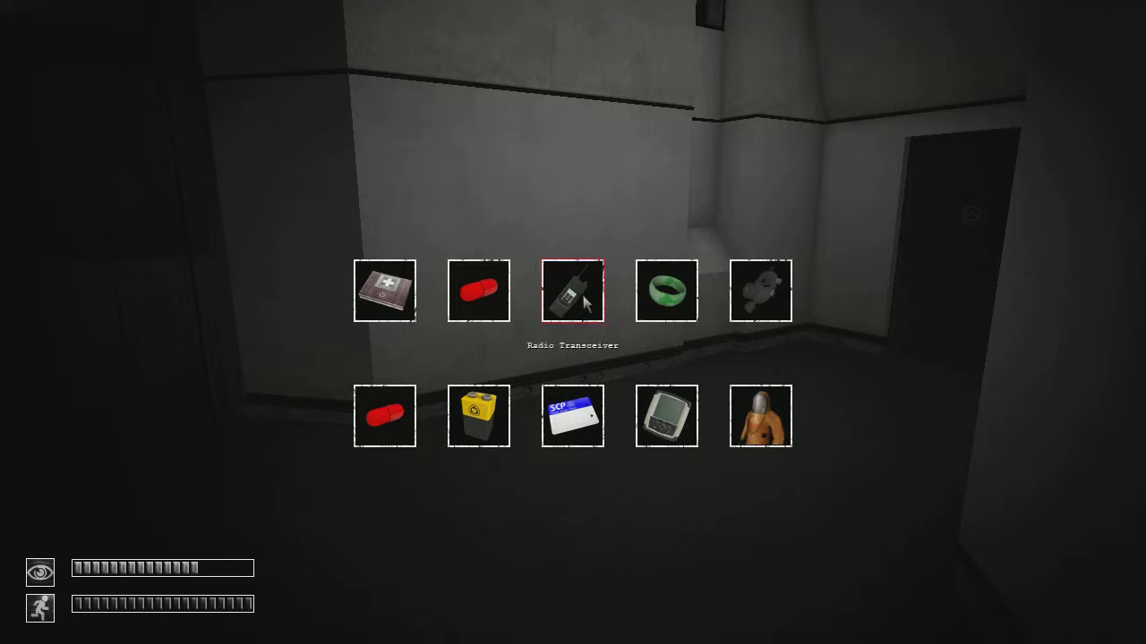
pyautogui.click(572, 290)
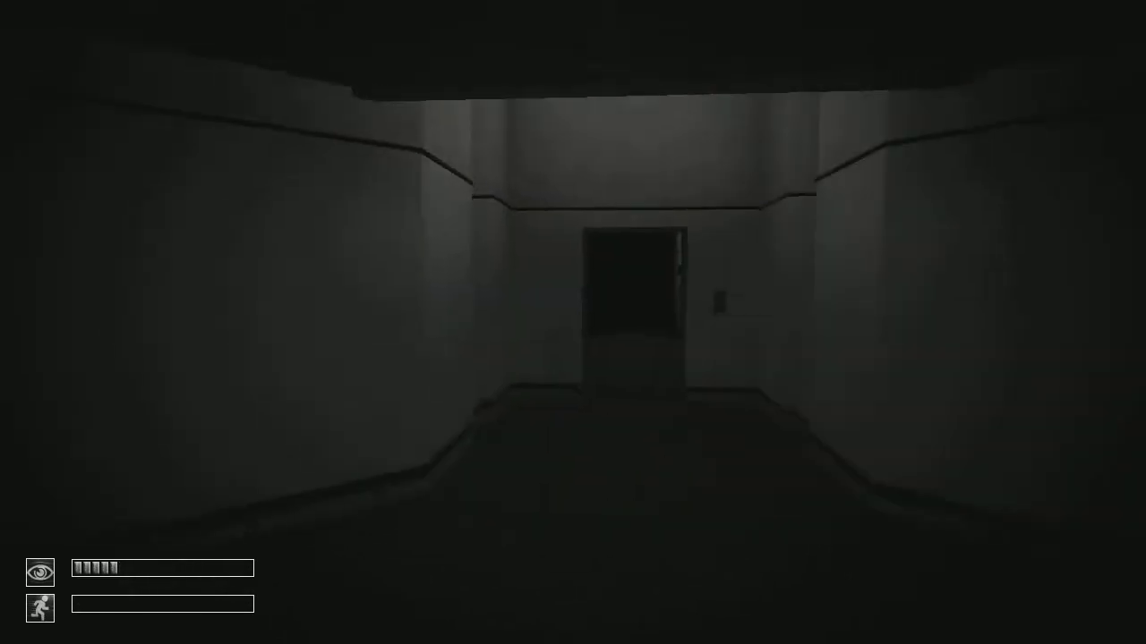
# Step: Walk up to the dark door bearing the SCP emblem
pyautogui.press('tab')
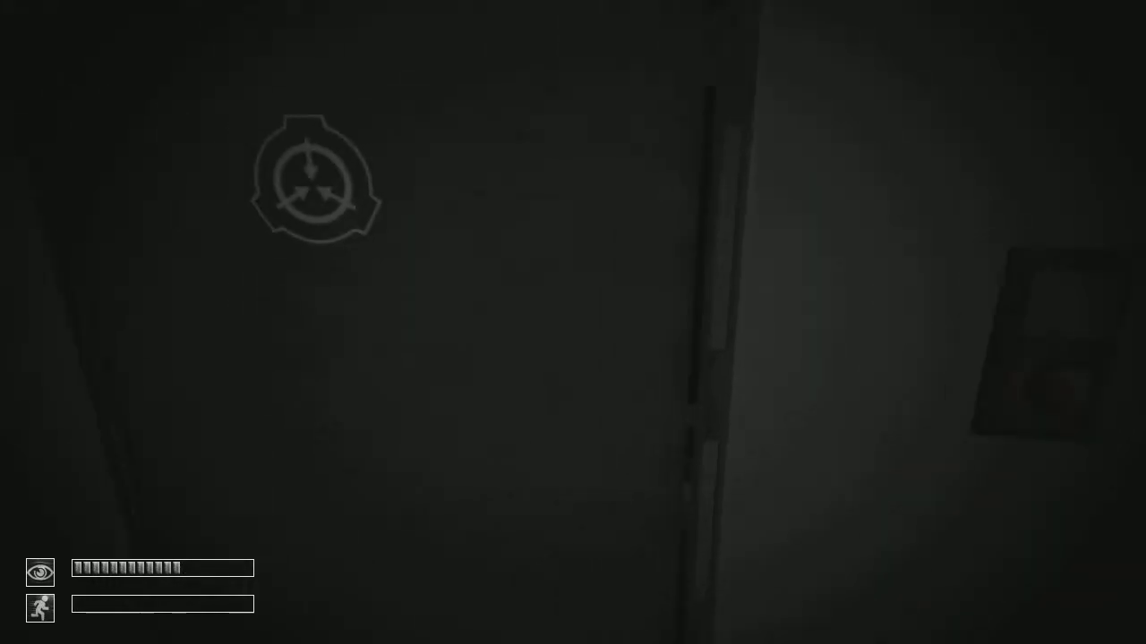
# Step: Walk along the dim corridor to the door panel at the far end
pyautogui.press('w')
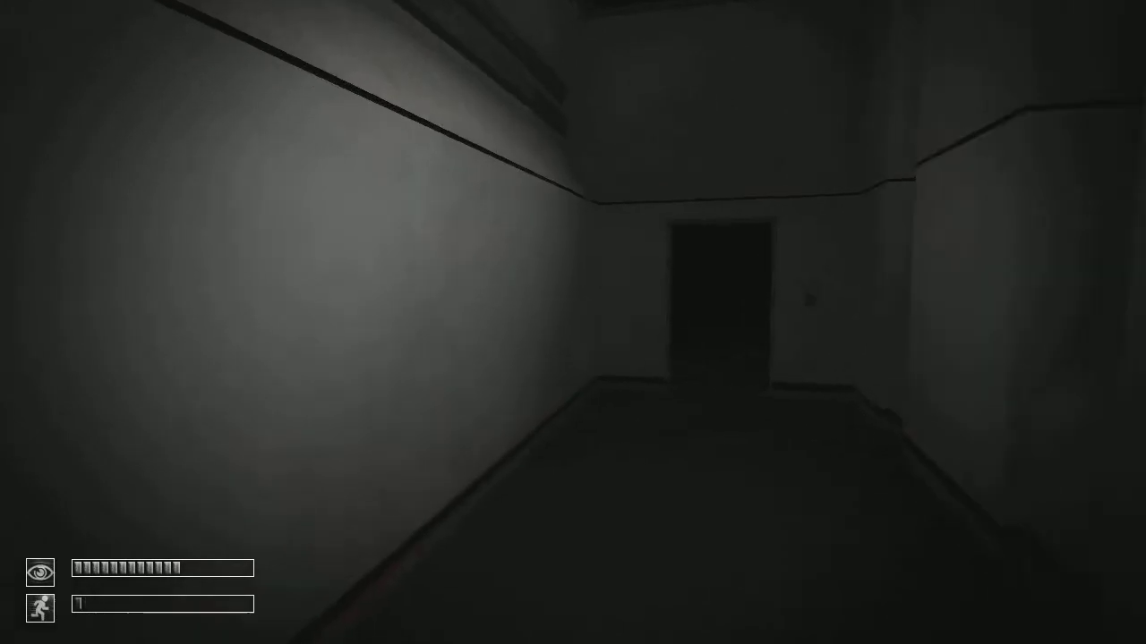
pyautogui.press('w')
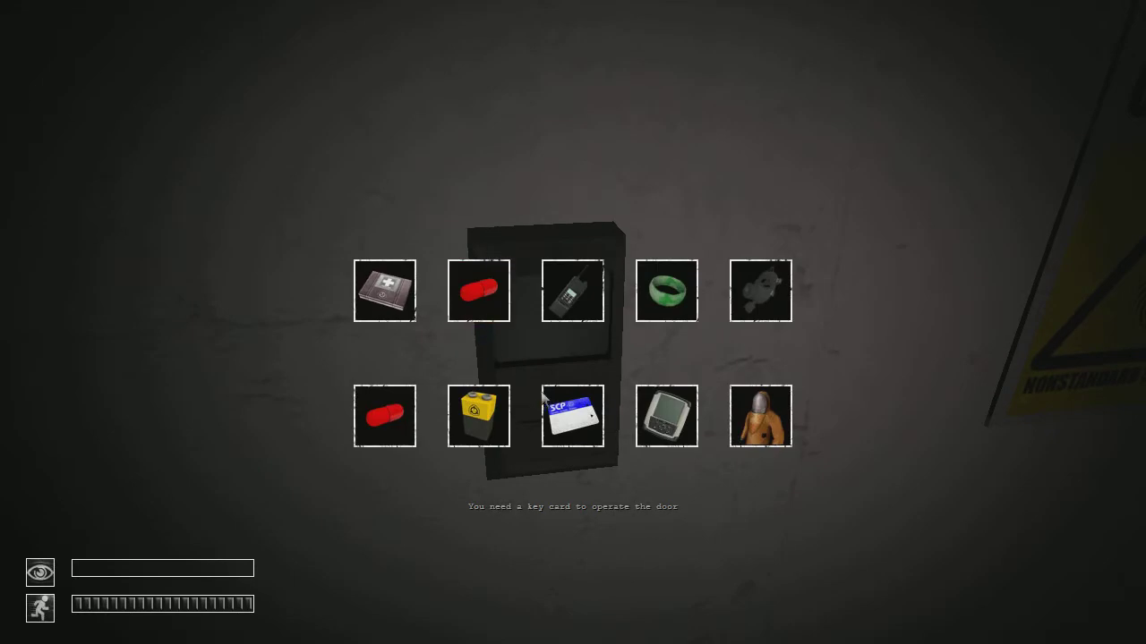
# Step: Check the inventory and use the Gas Mask, then enter the shelf room
pyautogui.click(572, 415)
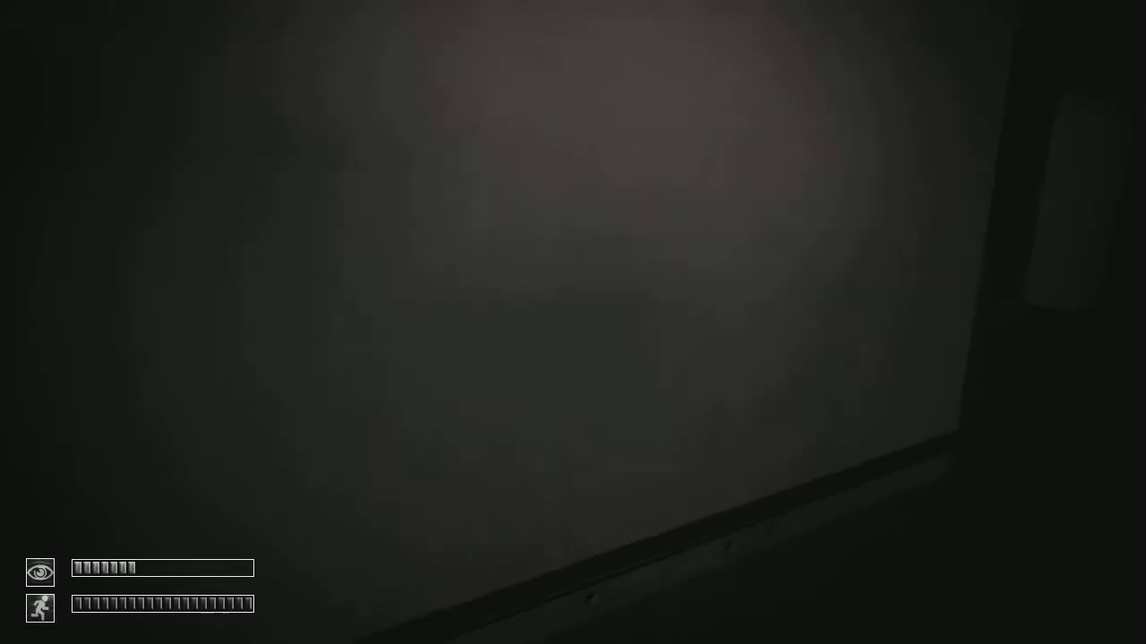
pyautogui.press('tab')
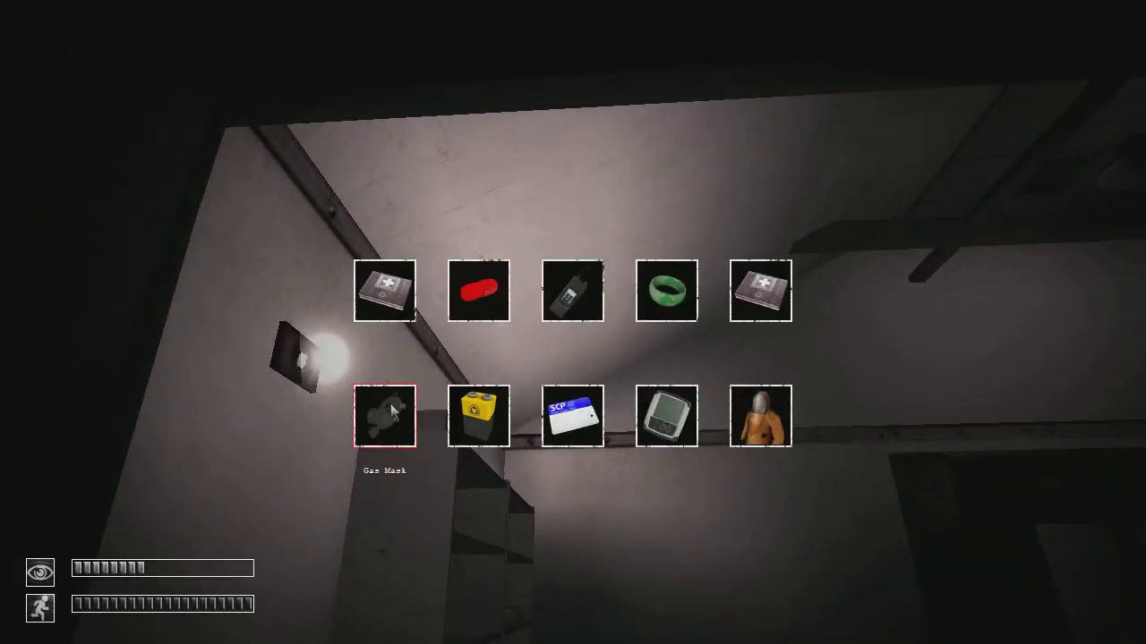
pyautogui.click(390, 419)
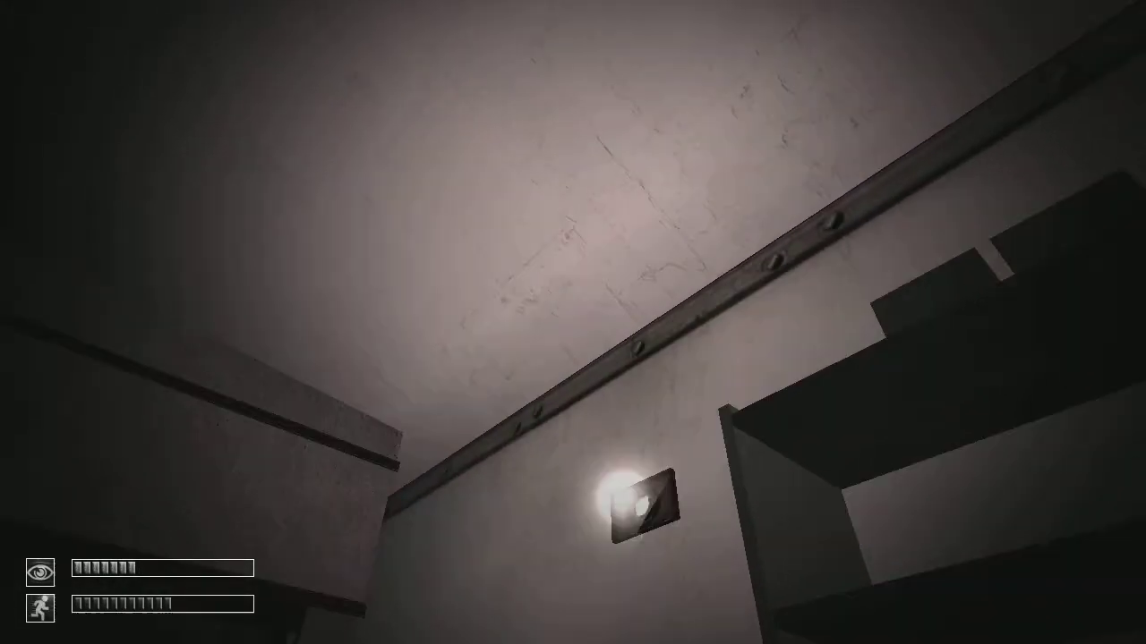
# Step: Open the dark SCP-emblem door toward the long corridor
pyautogui.press('tab')
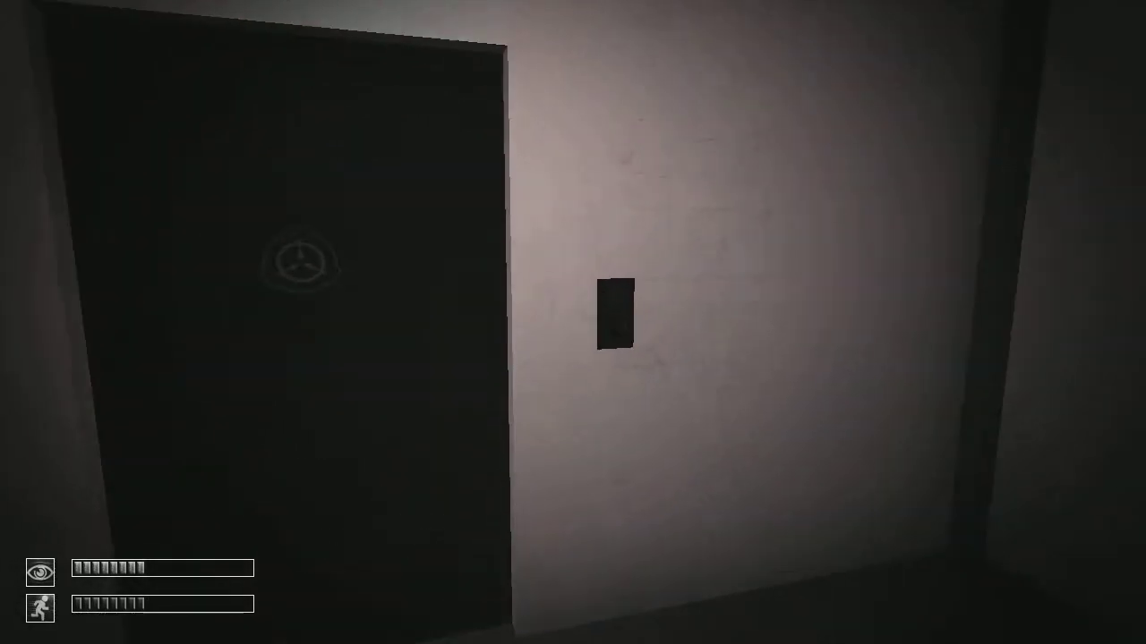
pyautogui.moveTo(572, 323)
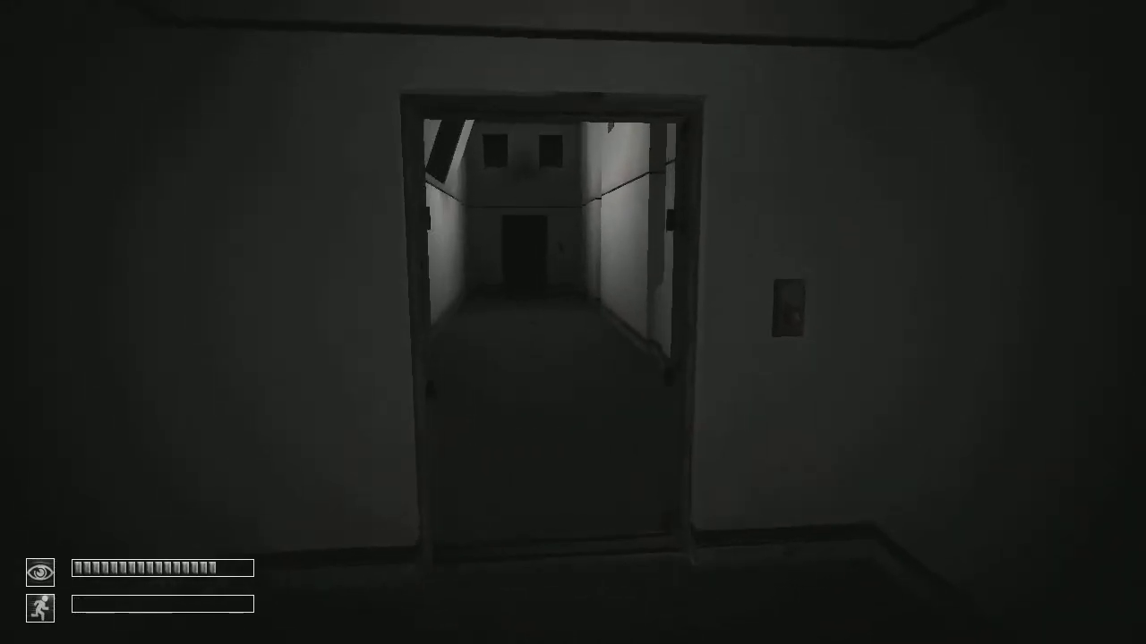
# Step: Walk down the corridor toward the far door until SCP-173 kills the character
pyautogui.press('w')
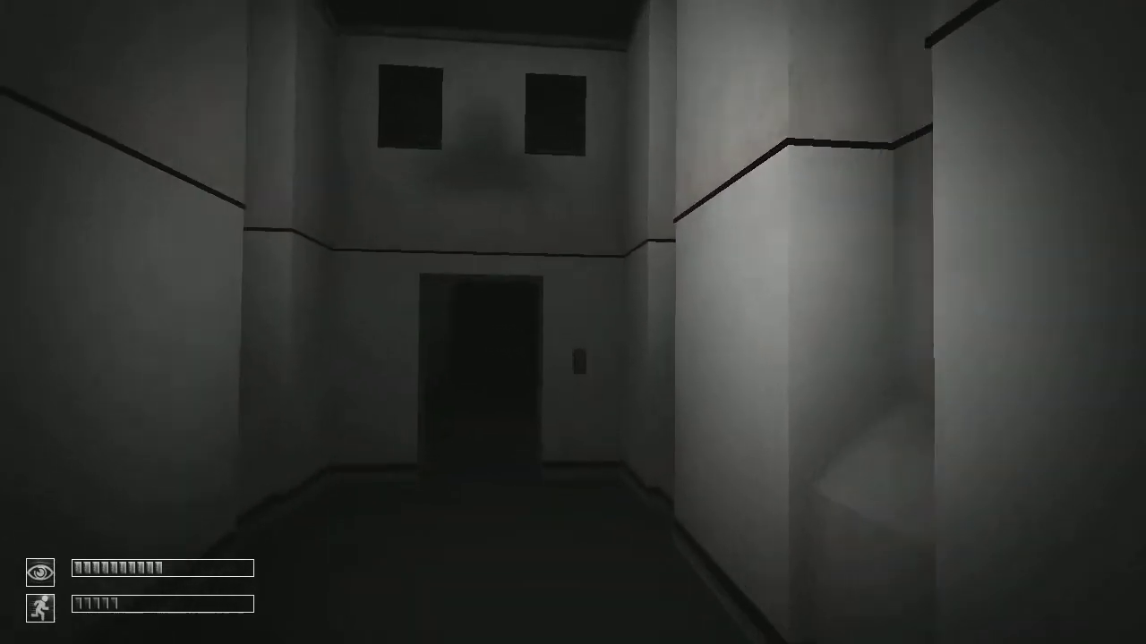
pyautogui.press('w')
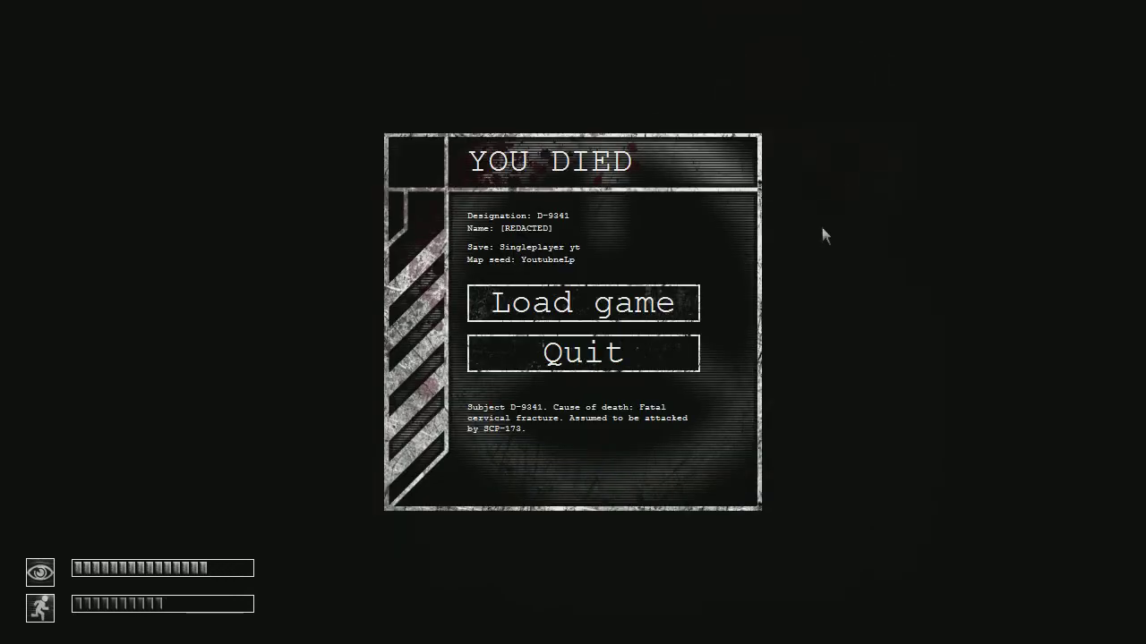
# Step: Reload the save from the death screen and walk around briefly
pyautogui.click(583, 303)
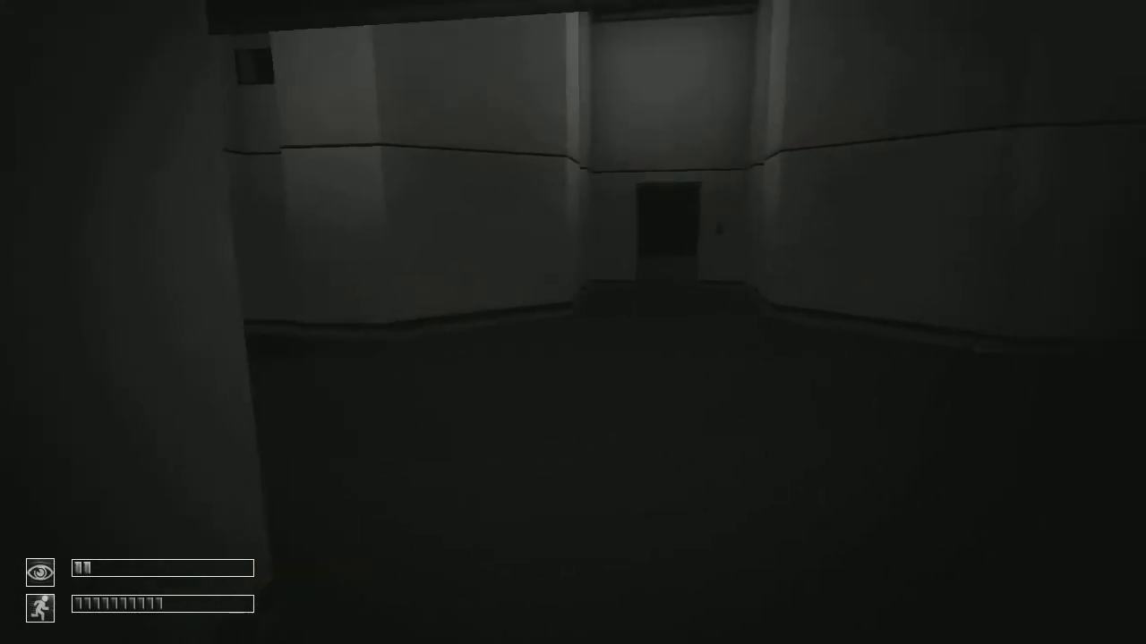
pyautogui.press('w')
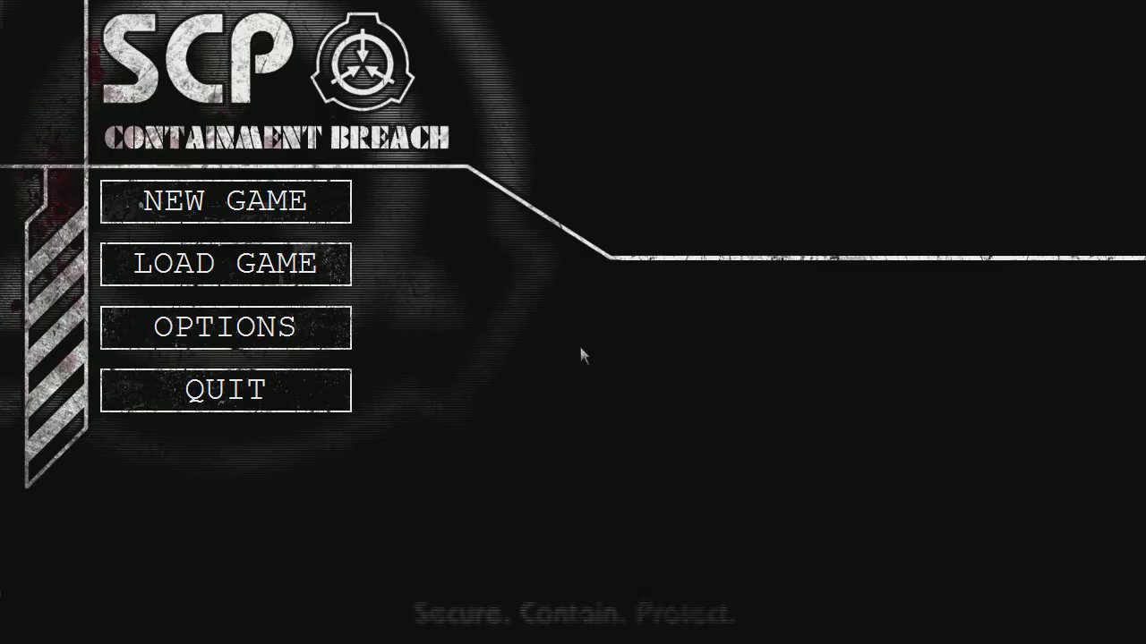
# Step: Load the 'Singleplayer yt' save from the Load Game list
pyautogui.click(226, 263)
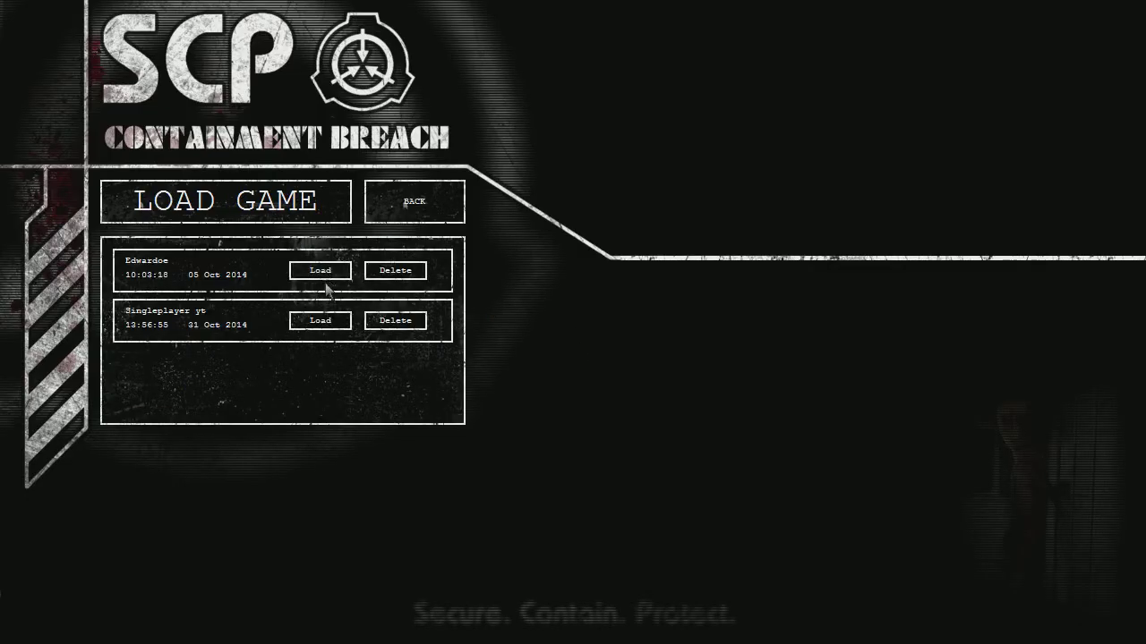
pyautogui.click(319, 270)
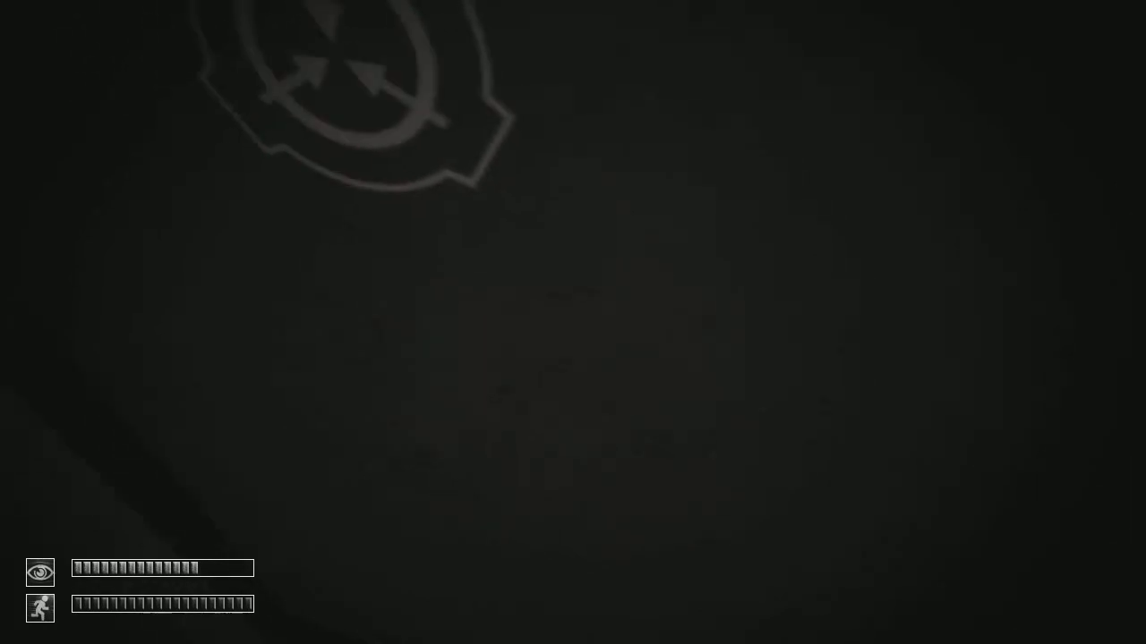
# Step: Check the inventory, look around the shelf room, then pause the game
pyautogui.press('tab')
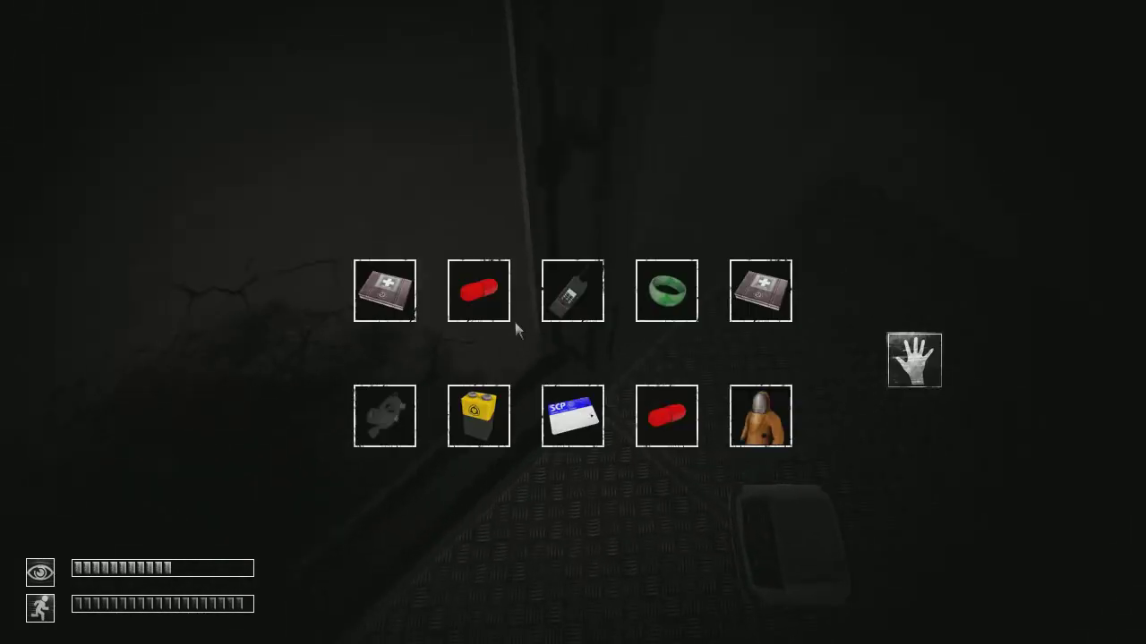
pyautogui.moveTo(666, 416); pyautogui.dragTo(854, 399)
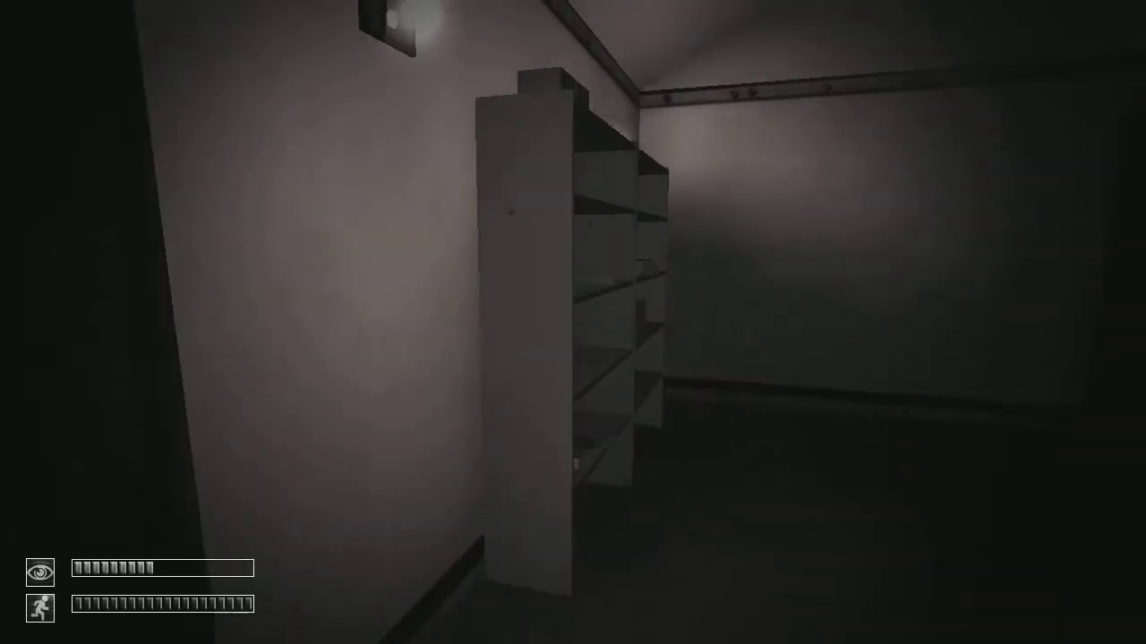
pyautogui.press('Escape')
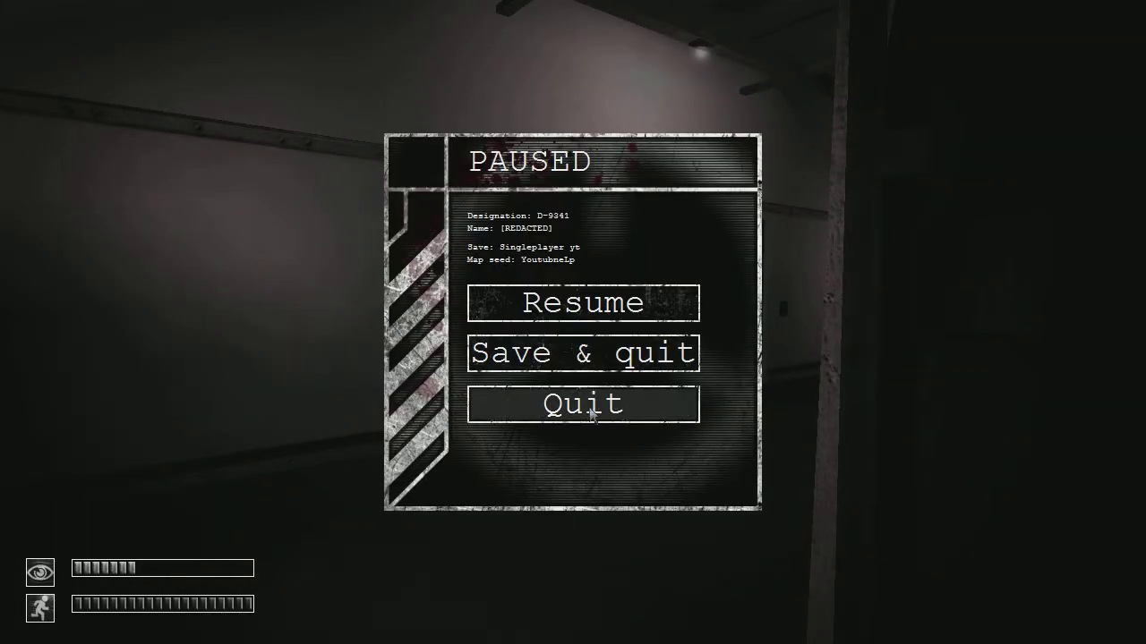
# Step: Quit to the save list, reload the save, check the gear, and quit again
pyautogui.click(583, 405)
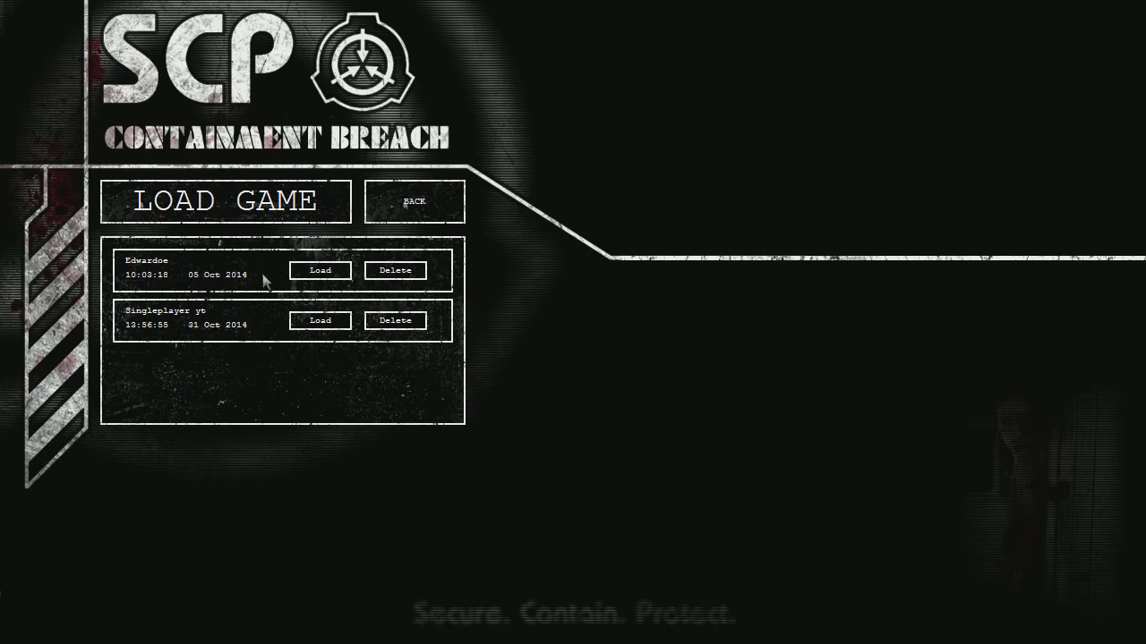
pyautogui.click(320, 269)
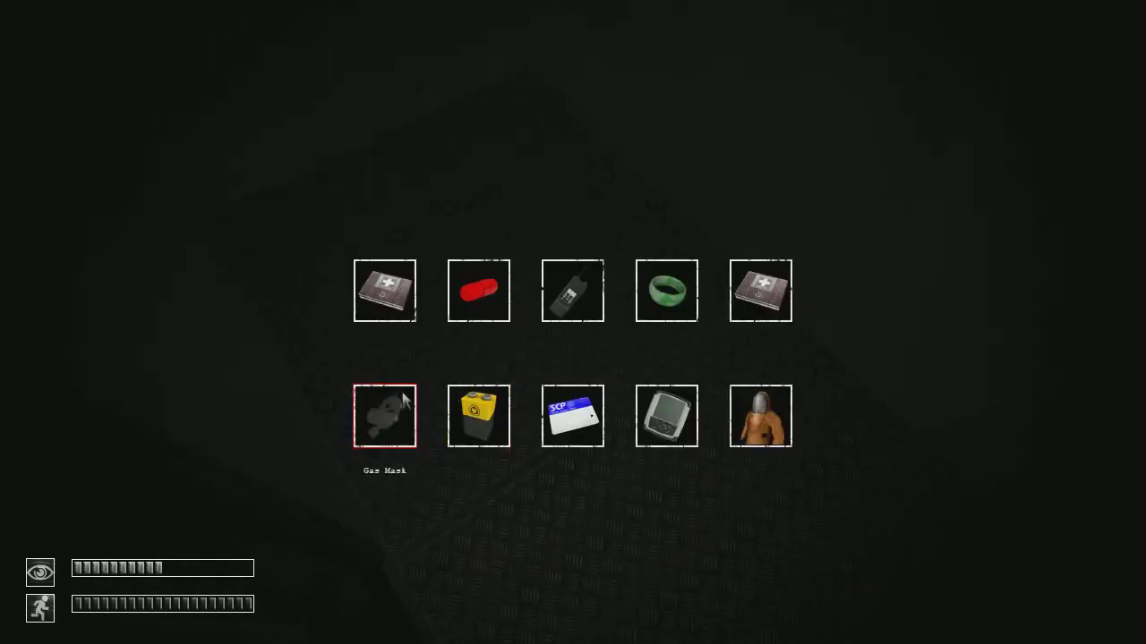
pyautogui.press('tab')
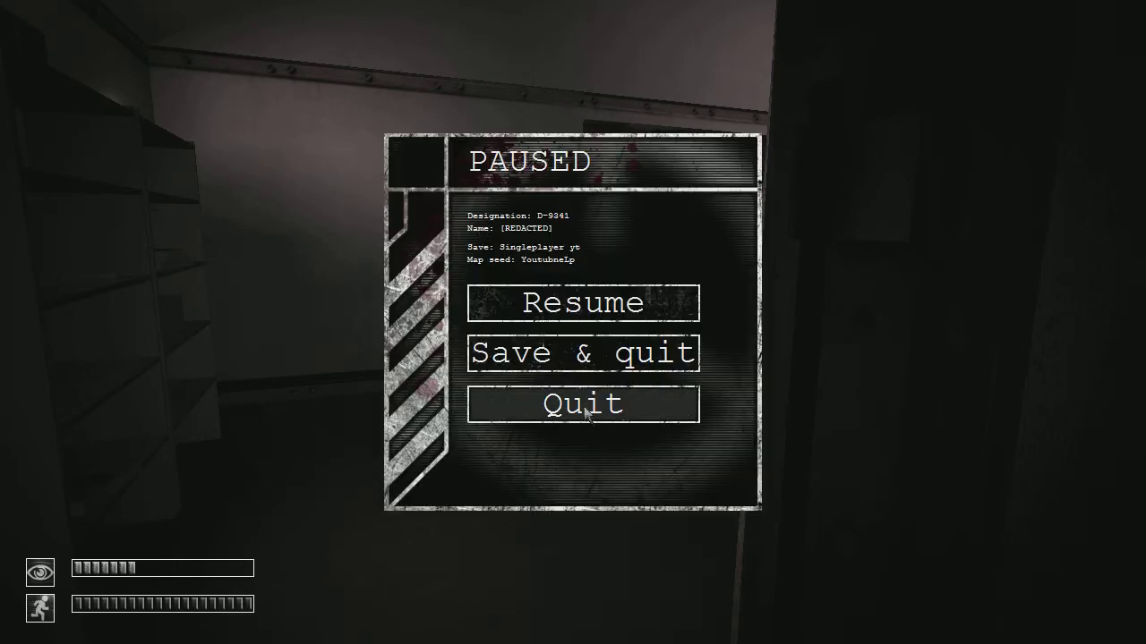
pyautogui.click(583, 405)
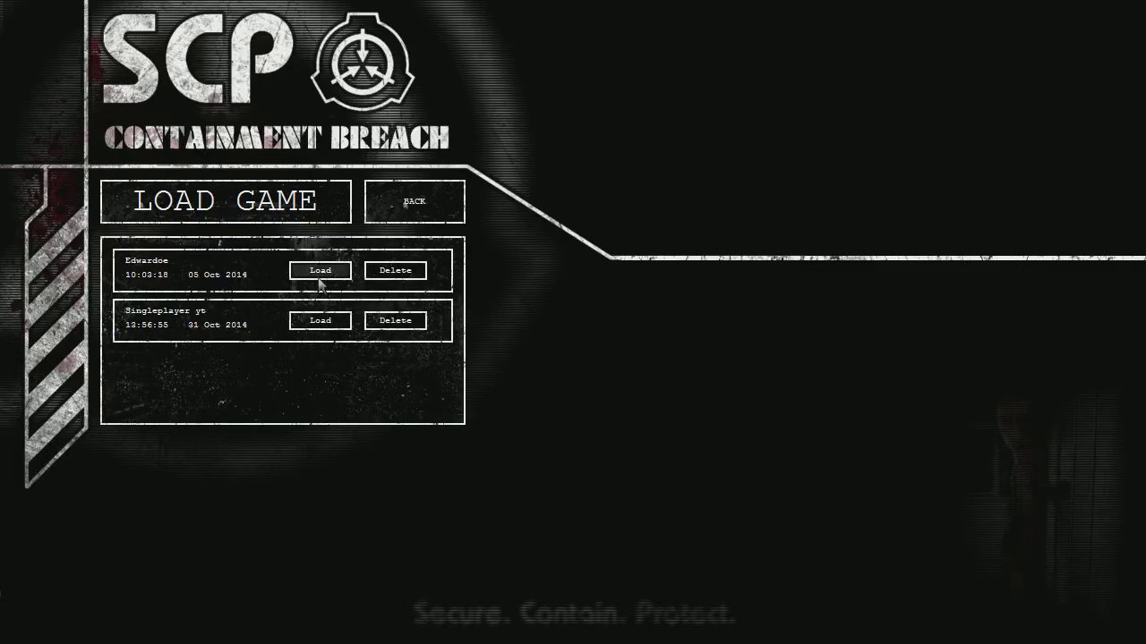
# Step: Reload the save and walk down the dim corridor toward the far door
pyautogui.click(319, 270)
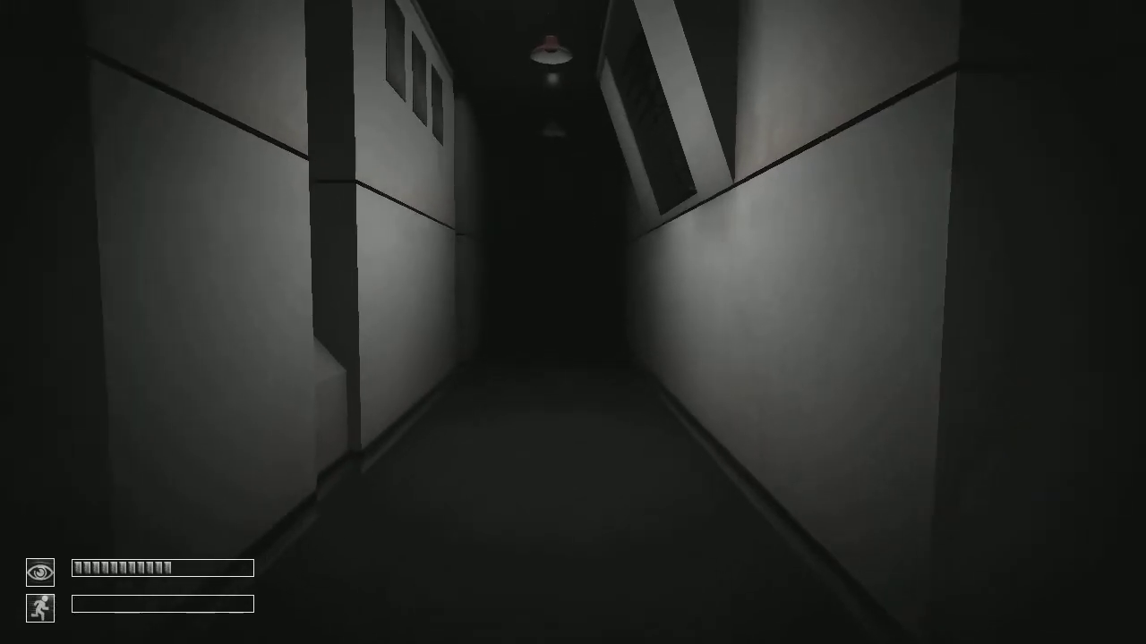
pyautogui.press('w')
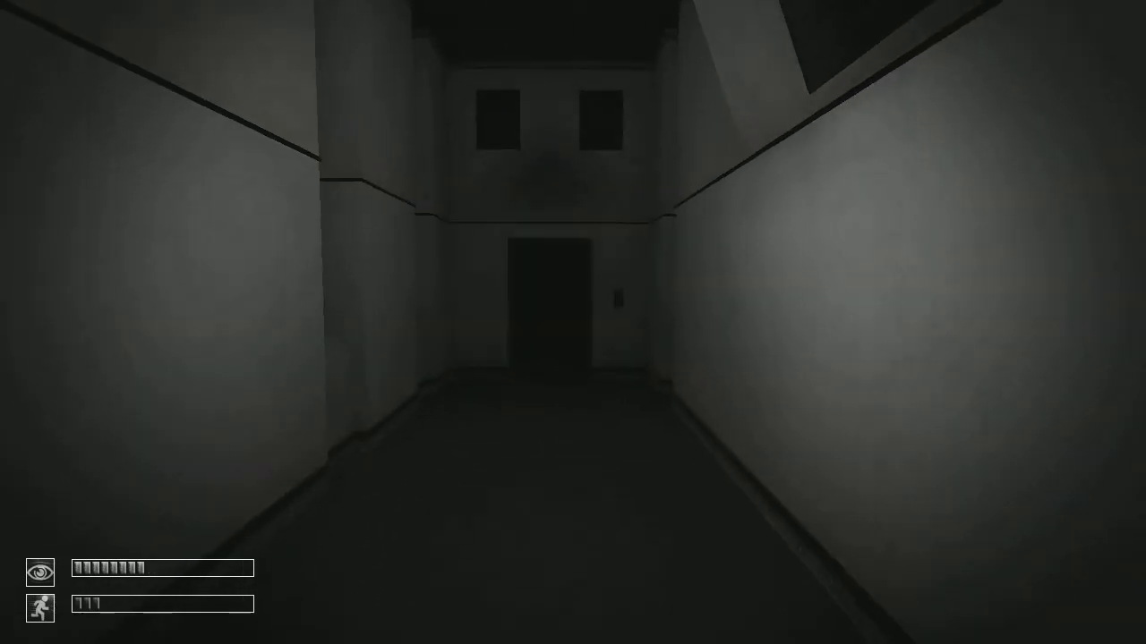